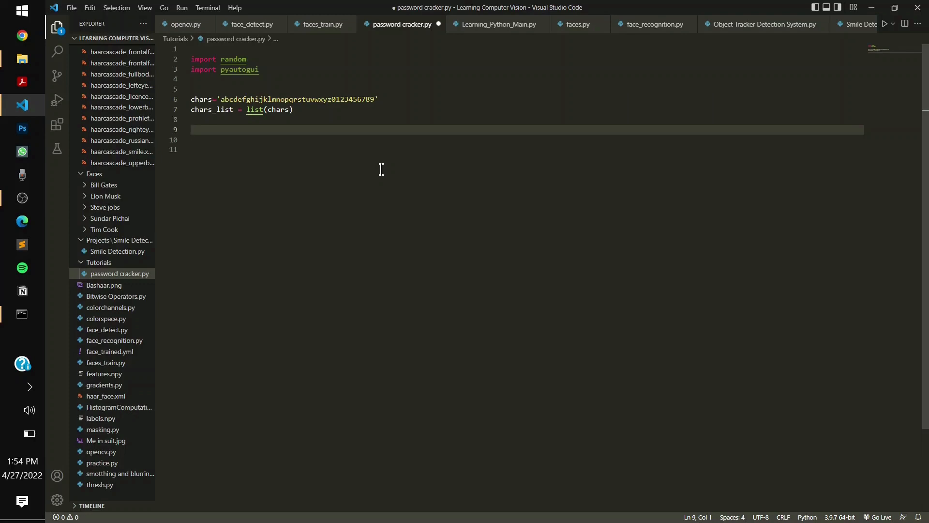
- Add the pyautogui.password prompt line asking 'Enter Your Password :- '
type("password = pyautogui.password('Enter Your Password :- ')")
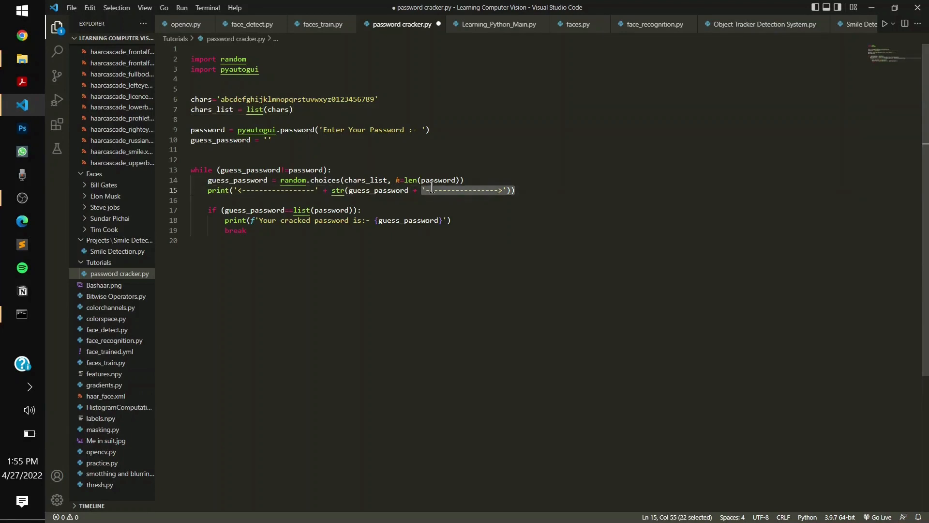
left_click(455, 190)
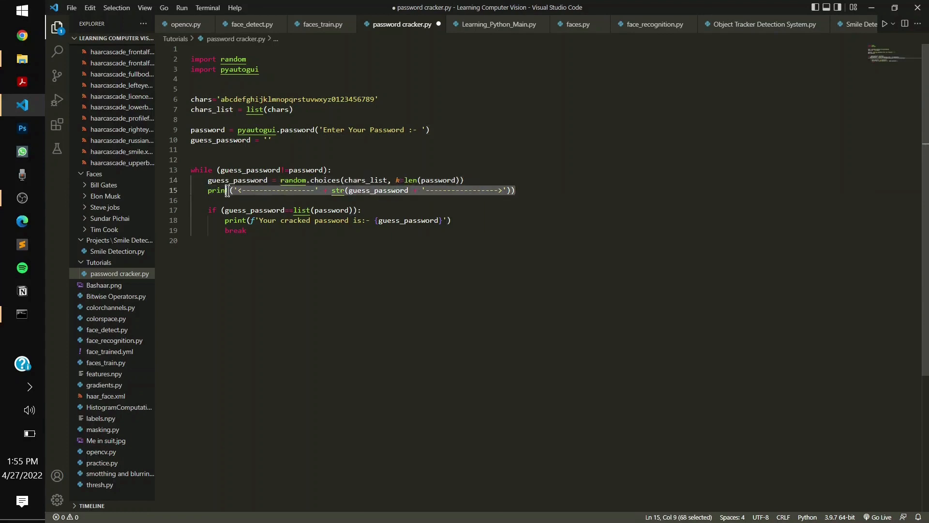
left_click(226, 191)
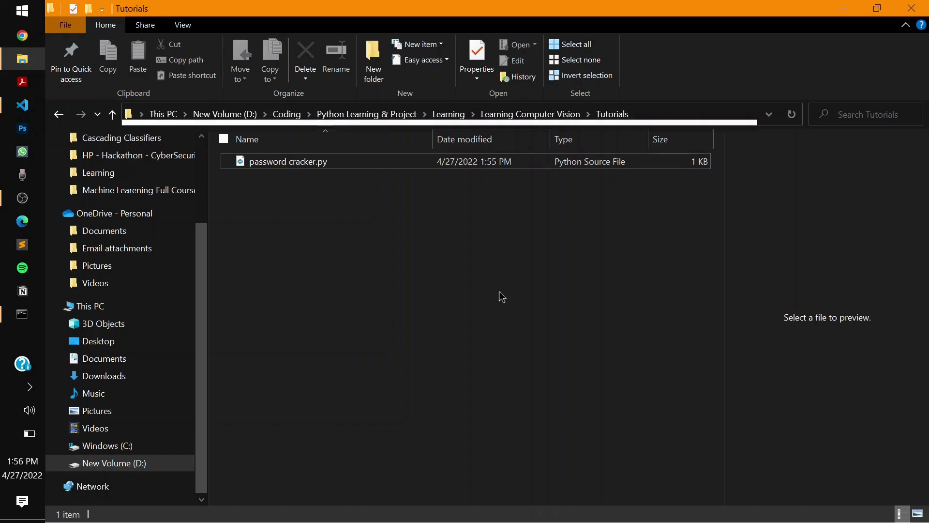
- Launch cmd.exe from the address bar to get a Command Prompt in the Tutorials folder
type("C:\\Windows\\System32\\cmd.exe")
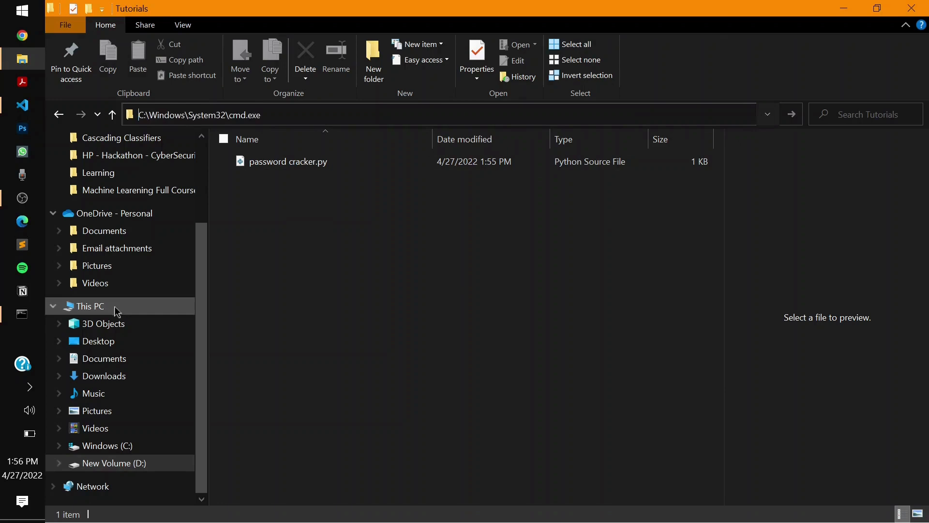
key("alt+tab")
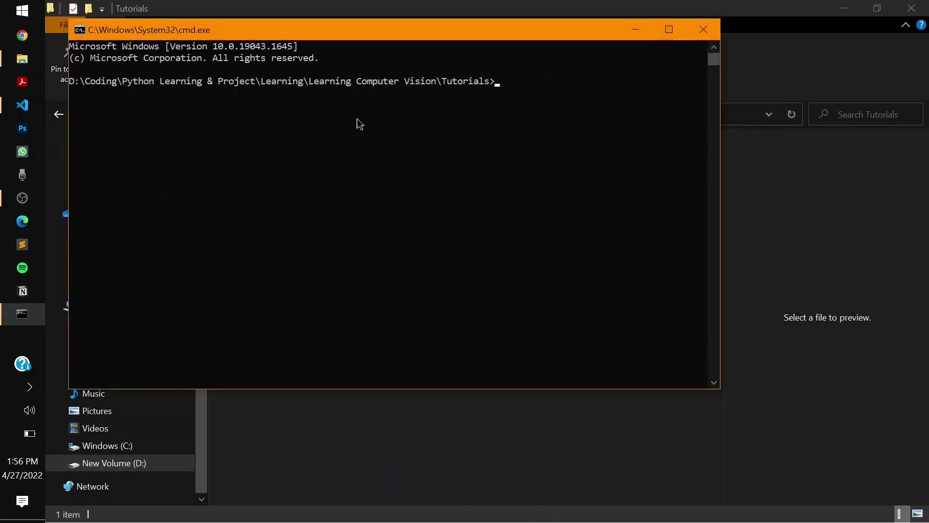
- Run python "password cracker.py" and submit a masked password so it reports the cracked result
type("python \"password cracker.py\"")
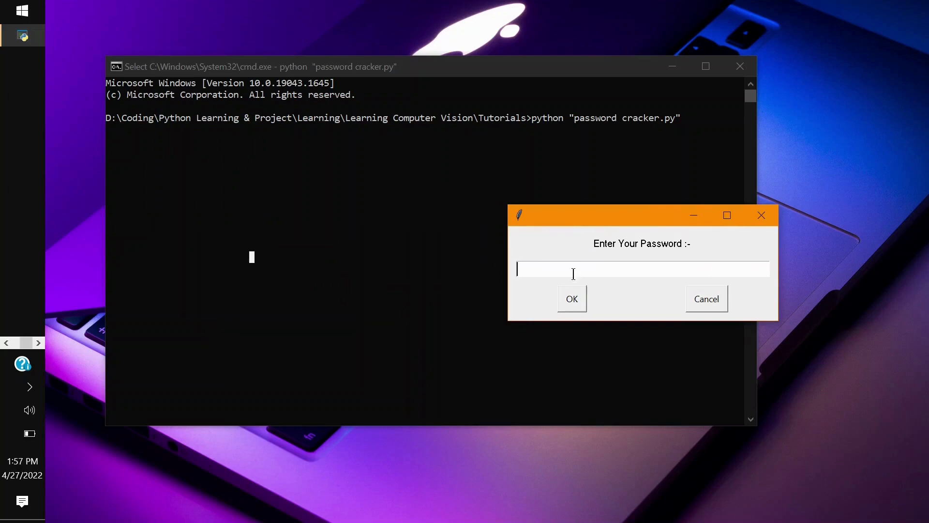
type("**")
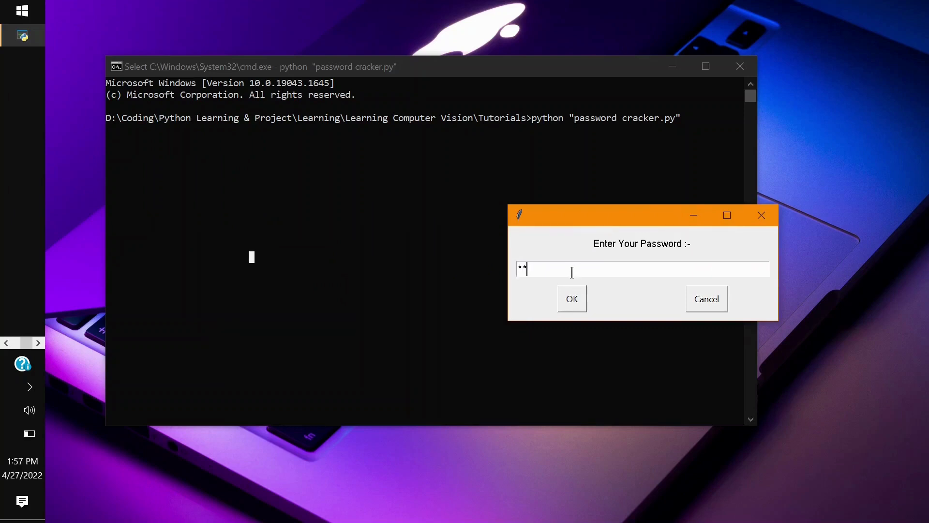
left_click(571, 299)
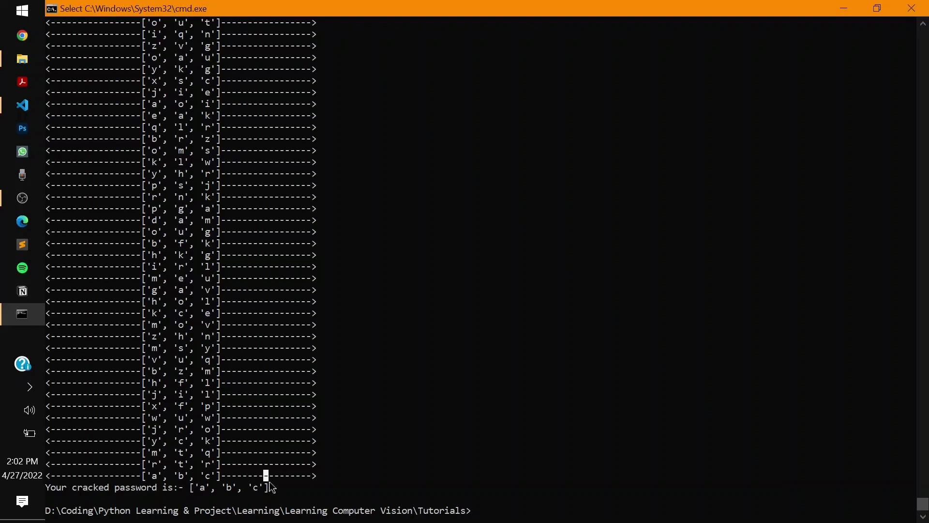
mouse_move(893, 455)
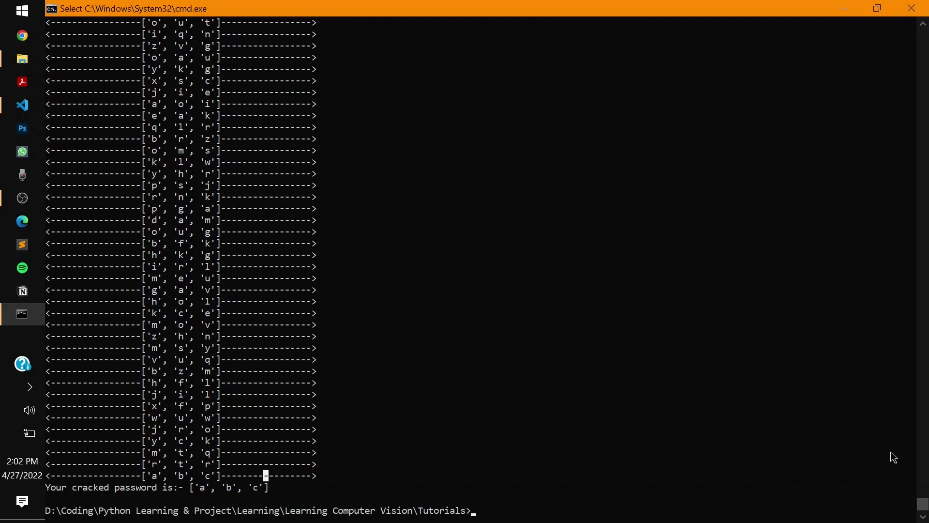